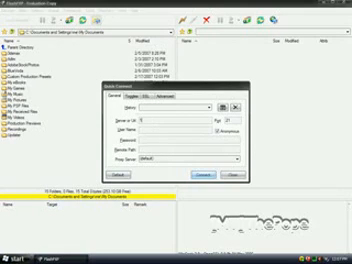
type("192.168.0.1")
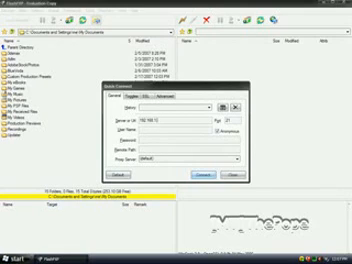